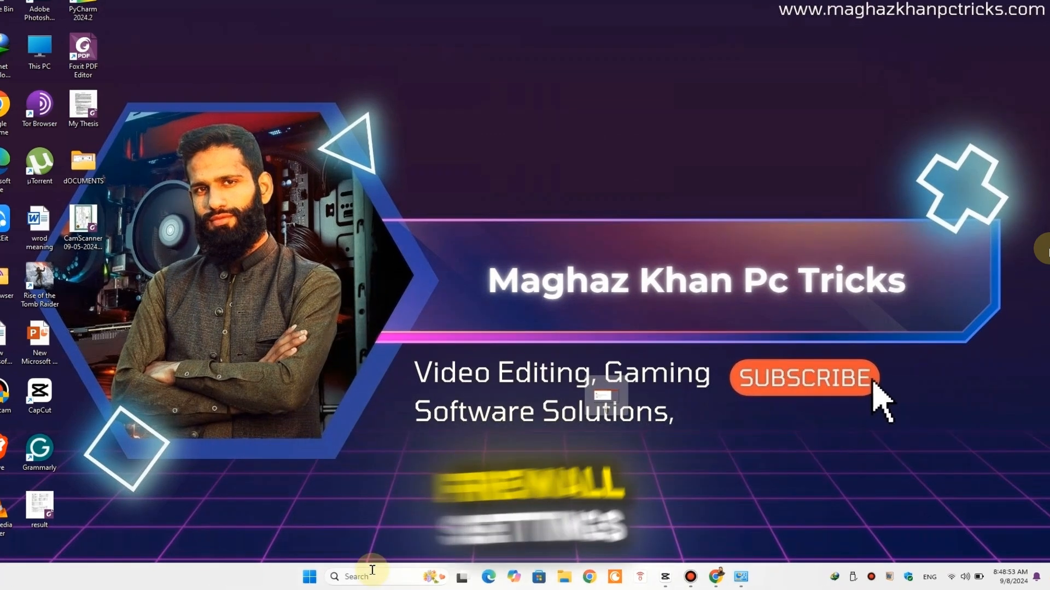
Launch Windows Defender Firewall with Advanced Security from a Start search for 'windows'.
{"action": "type", "text": "windows"}
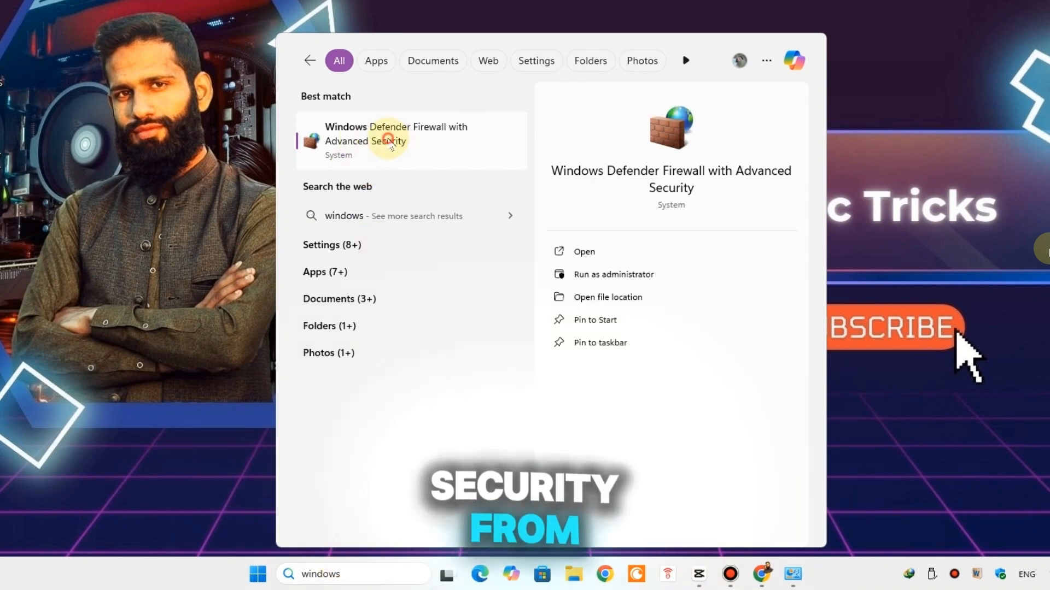
{"action": "left_click", "coordinate": [396, 141]}
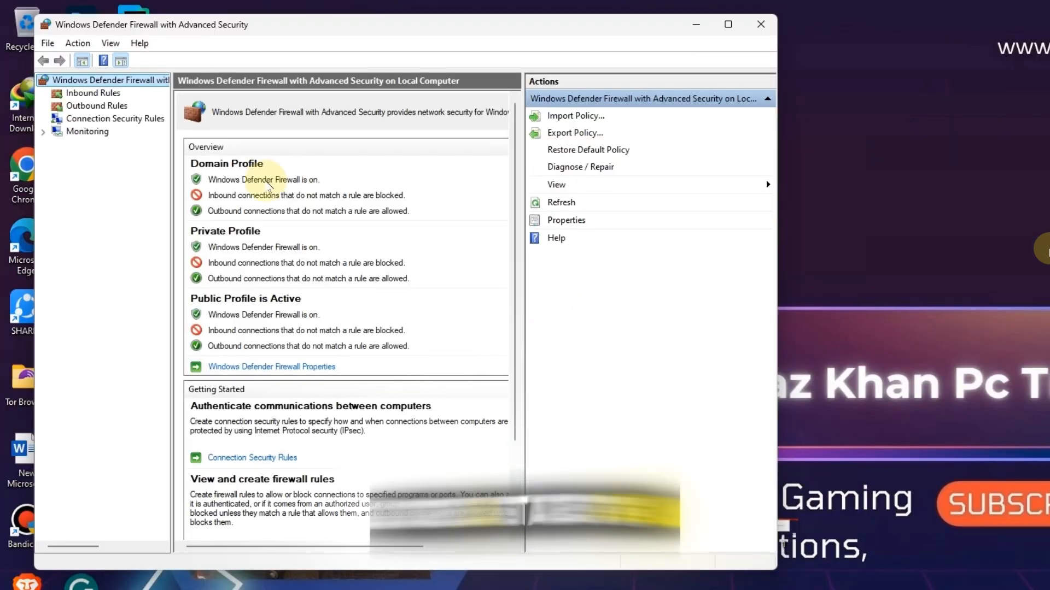
{"action": "mouse_move", "coordinate": [435, 166]}
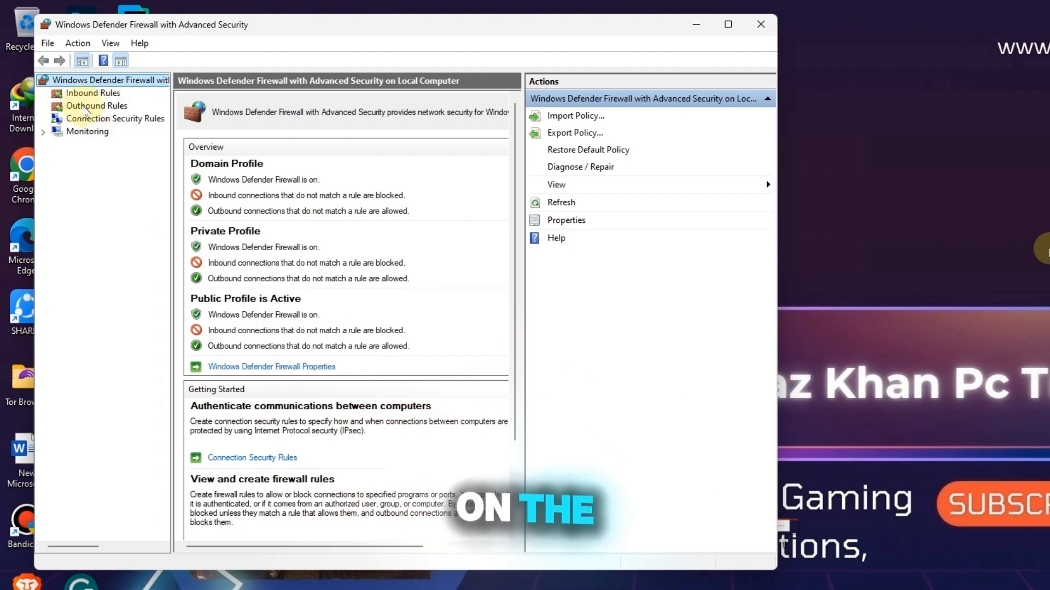
Start a new outbound rule of type Program from the Outbound Rules list.
{"action": "left_click", "coordinate": [96, 106]}
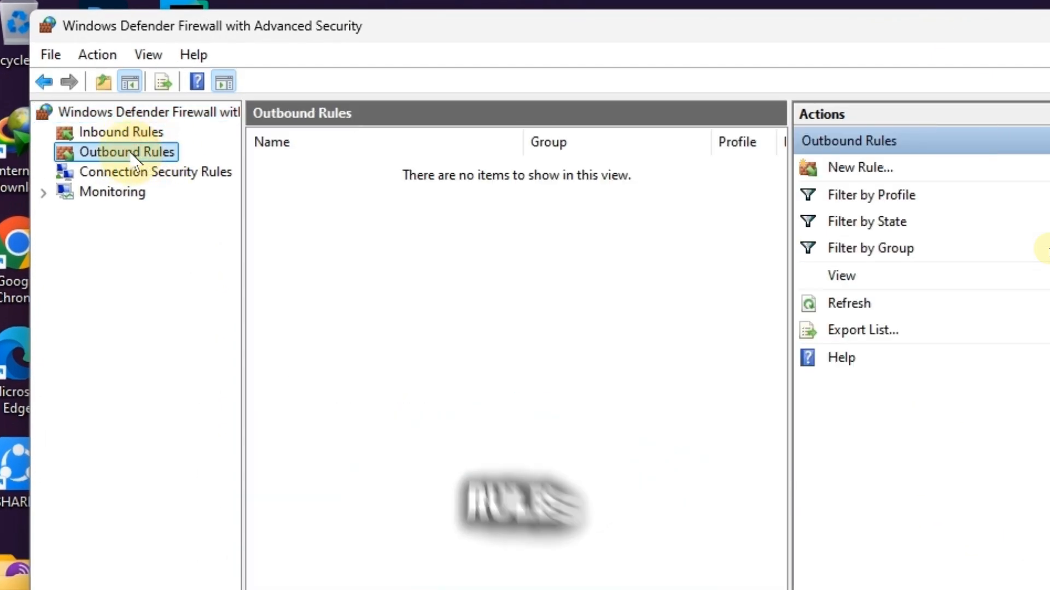
{"action": "left_click", "coordinate": [126, 152]}
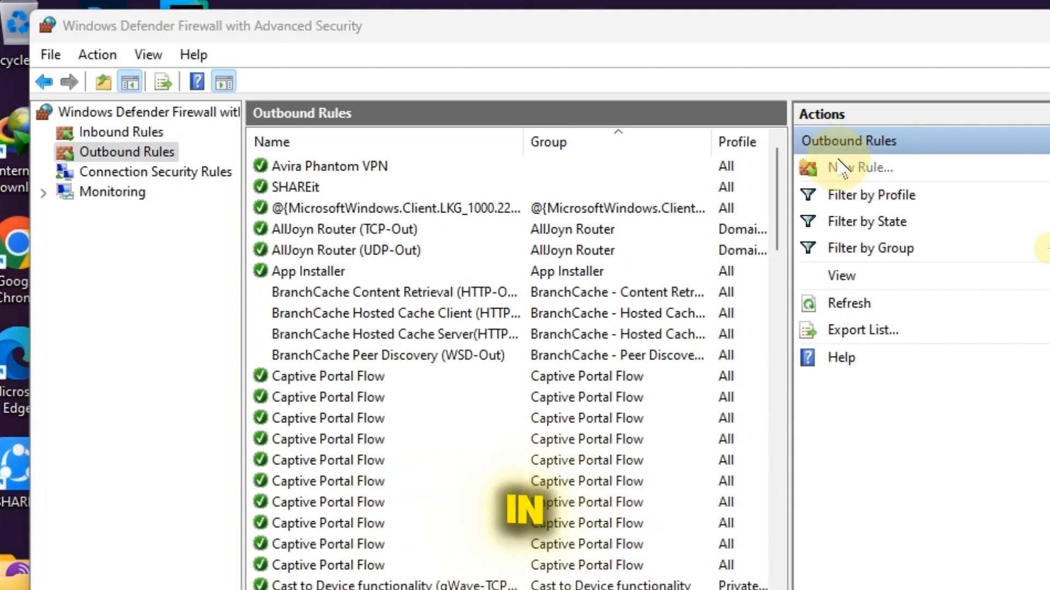
{"action": "left_click", "coordinate": [864, 168]}
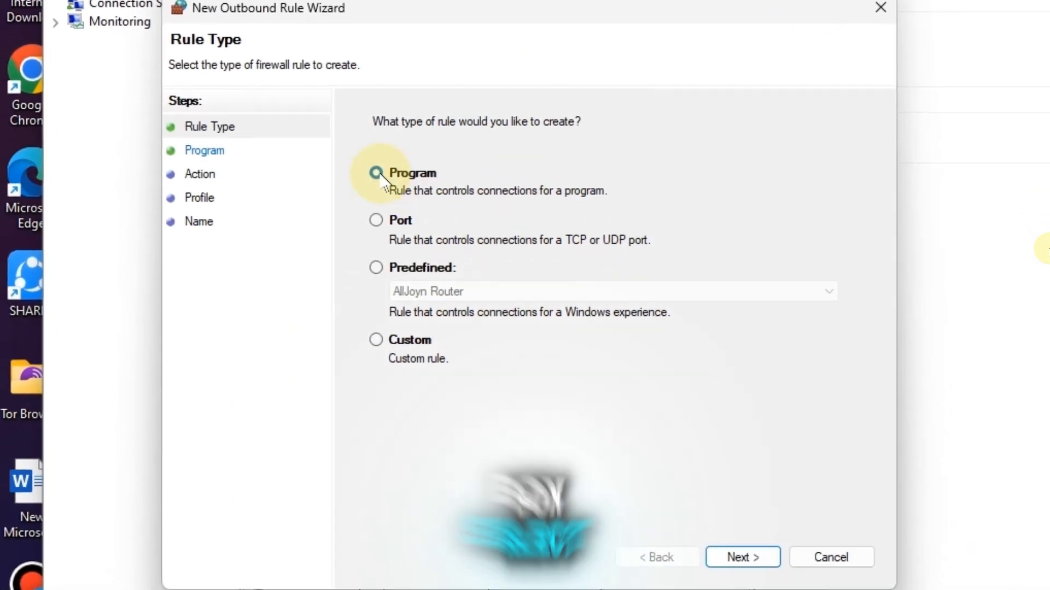
{"action": "left_click", "coordinate": [741, 556]}
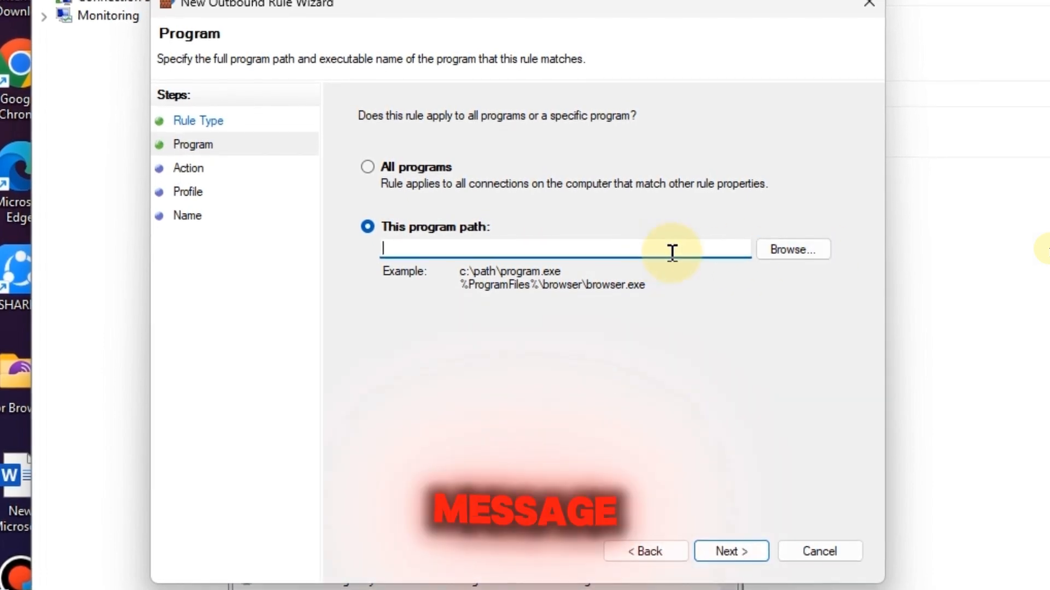
Browse to C: > Program Files > Adobe > Adobe Photoshop 2021 and select Photoshop.exe as the rule's program.
{"action": "left_click", "coordinate": [792, 250]}
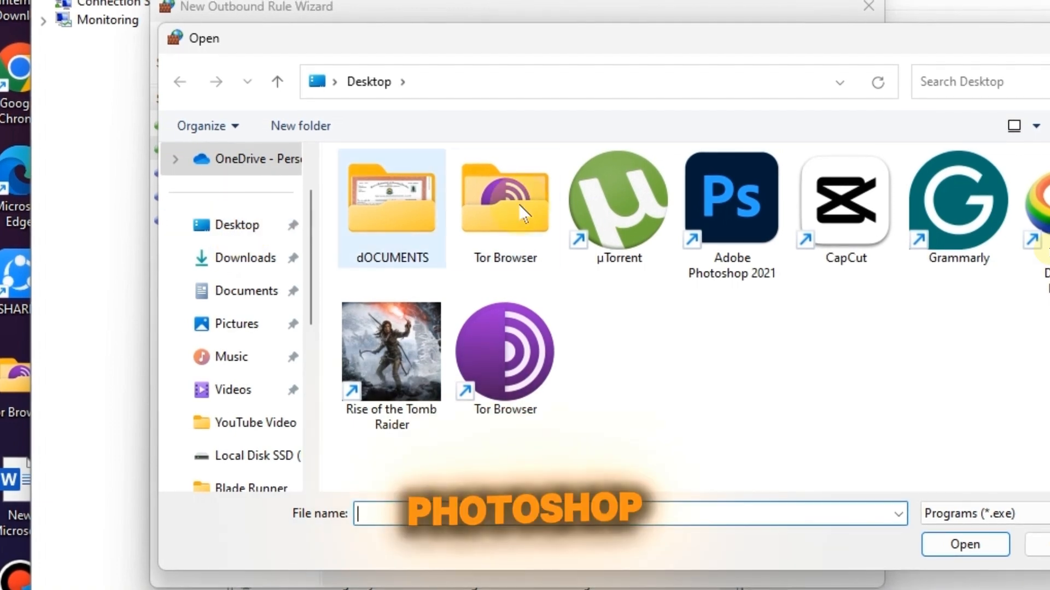
{"action": "left_click", "coordinate": [730, 201]}
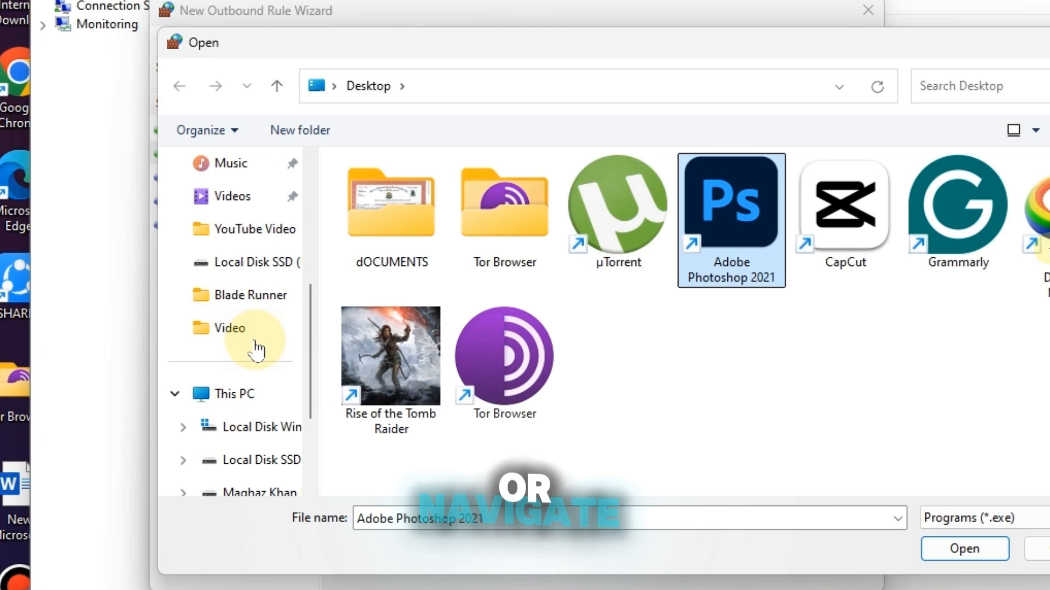
{"action": "left_click", "coordinate": [267, 428]}
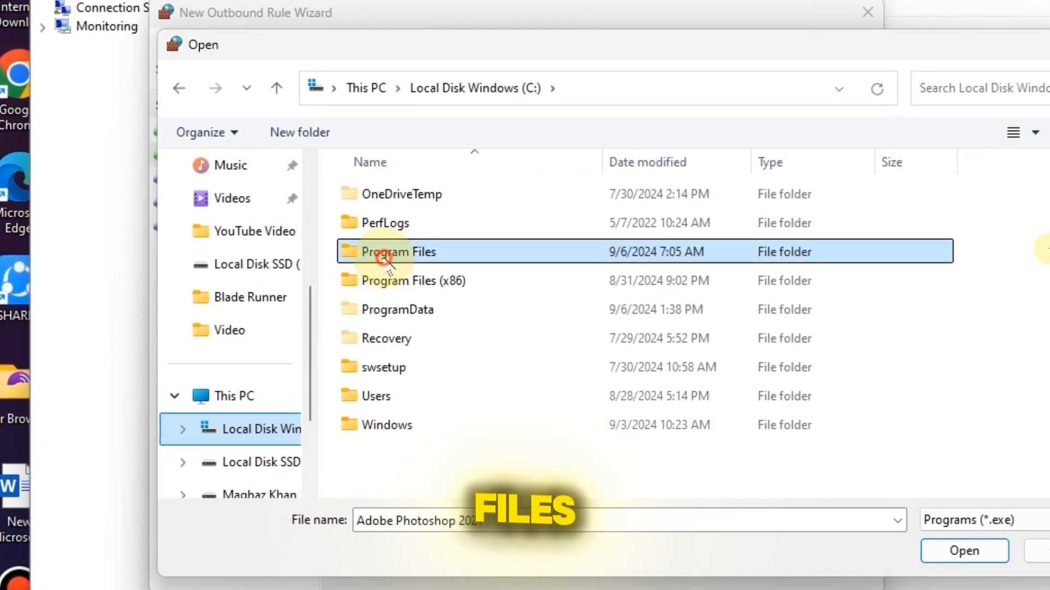
{"action": "double_click", "coordinate": [398, 251]}
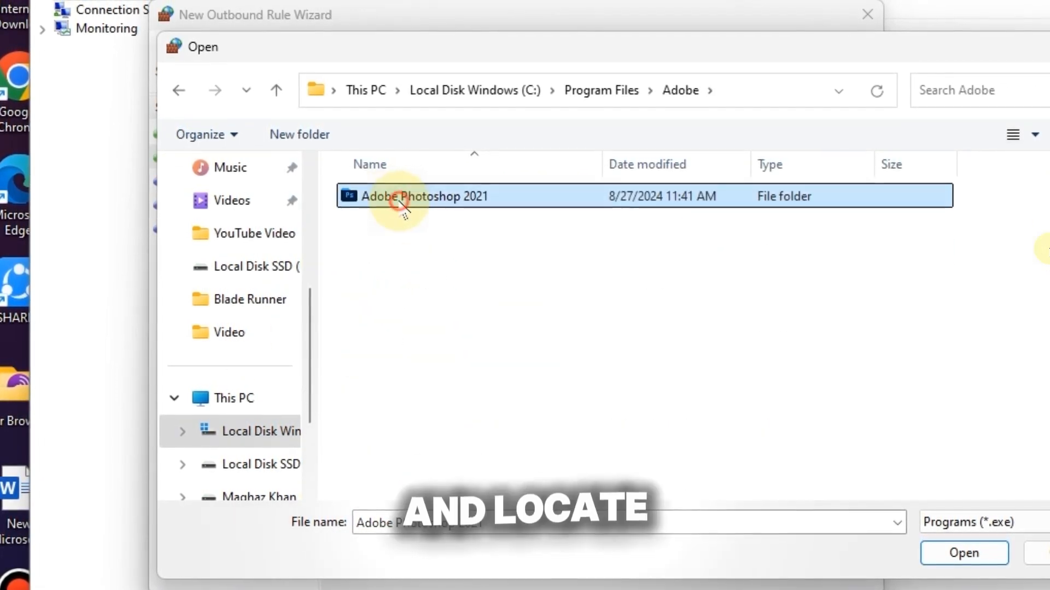
{"action": "double_click", "coordinate": [431, 196]}
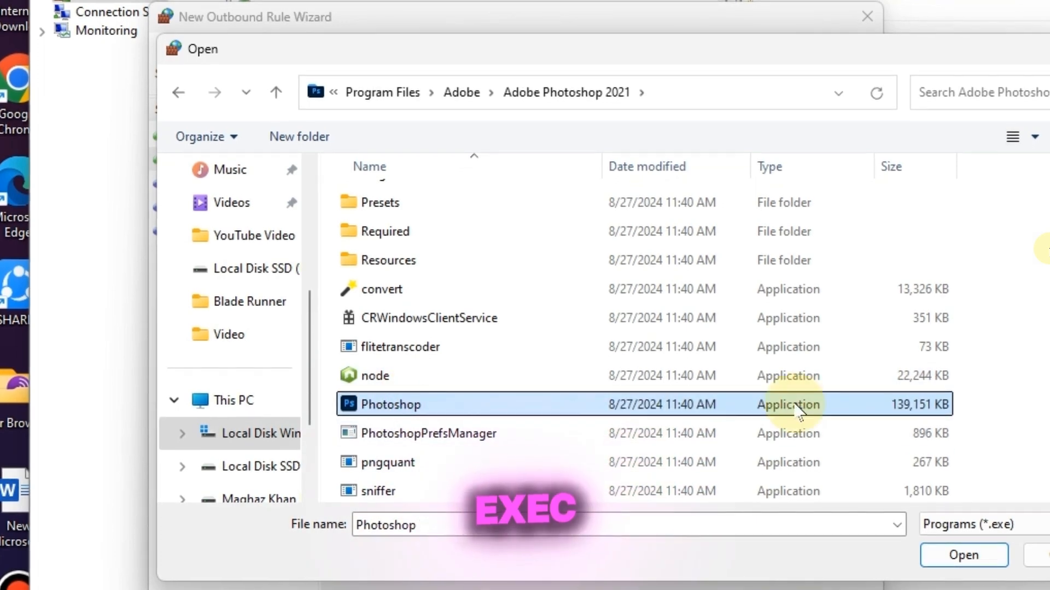
{"action": "left_click", "coordinate": [963, 555]}
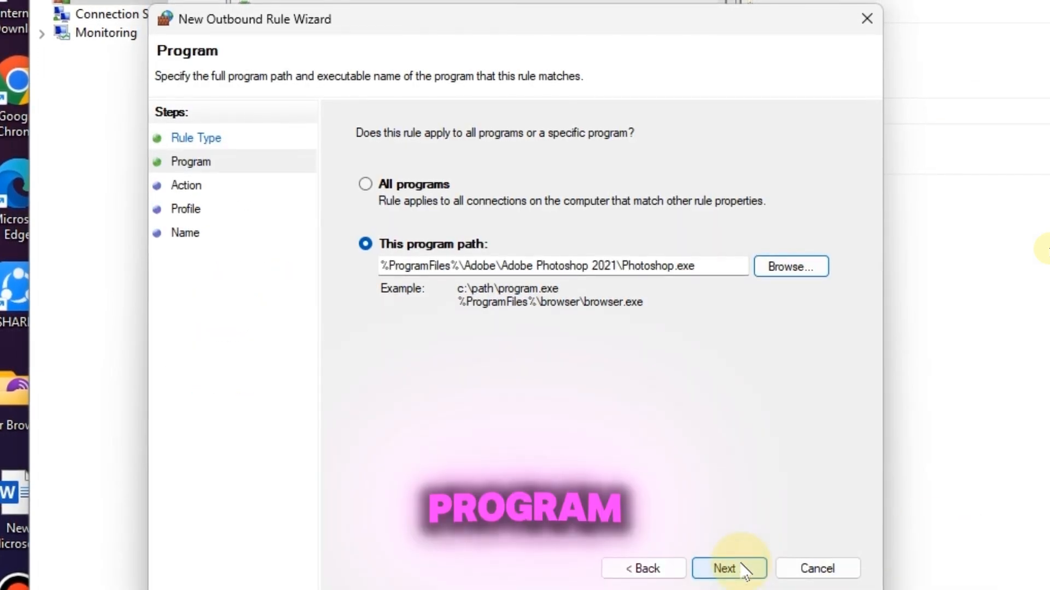
Block the connection on Domain, Private and Public profiles and finish the rule as 'Photoshop Block Notification'.
{"action": "left_click", "coordinate": [728, 569]}
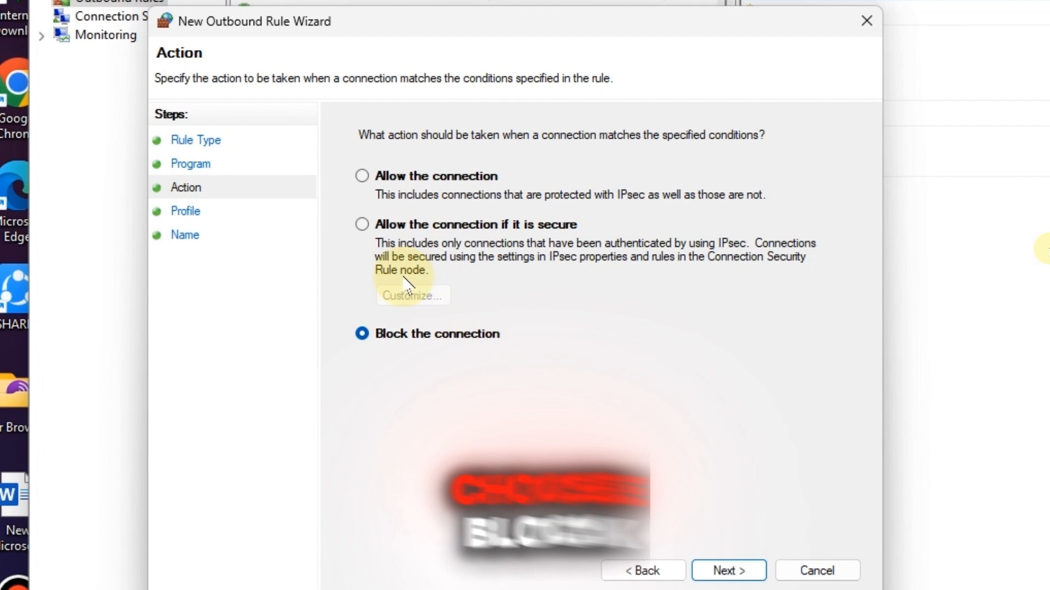
{"action": "left_click", "coordinate": [727, 571]}
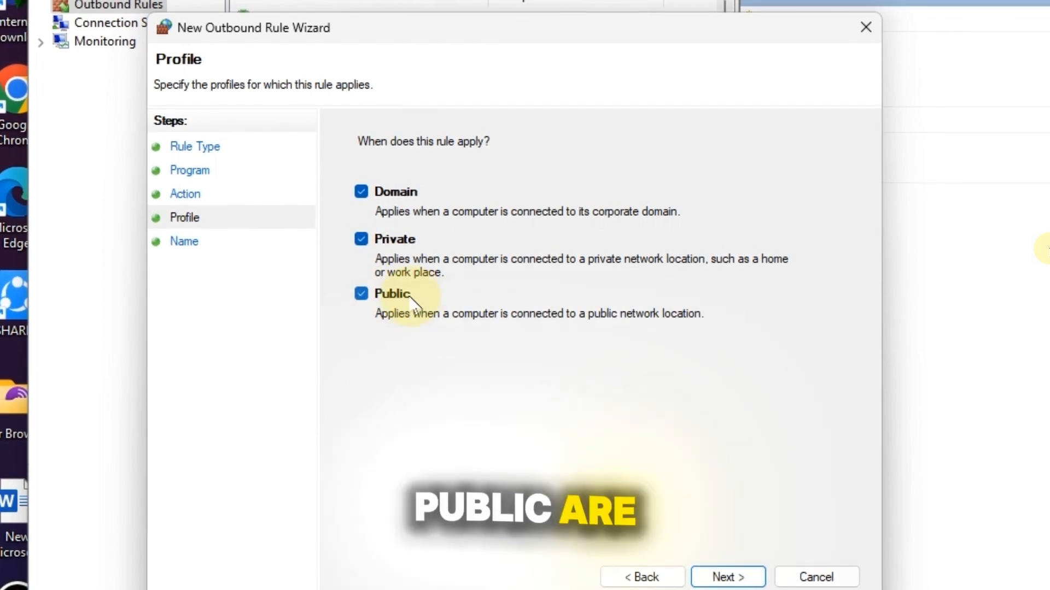
{"action": "left_click", "coordinate": [727, 578]}
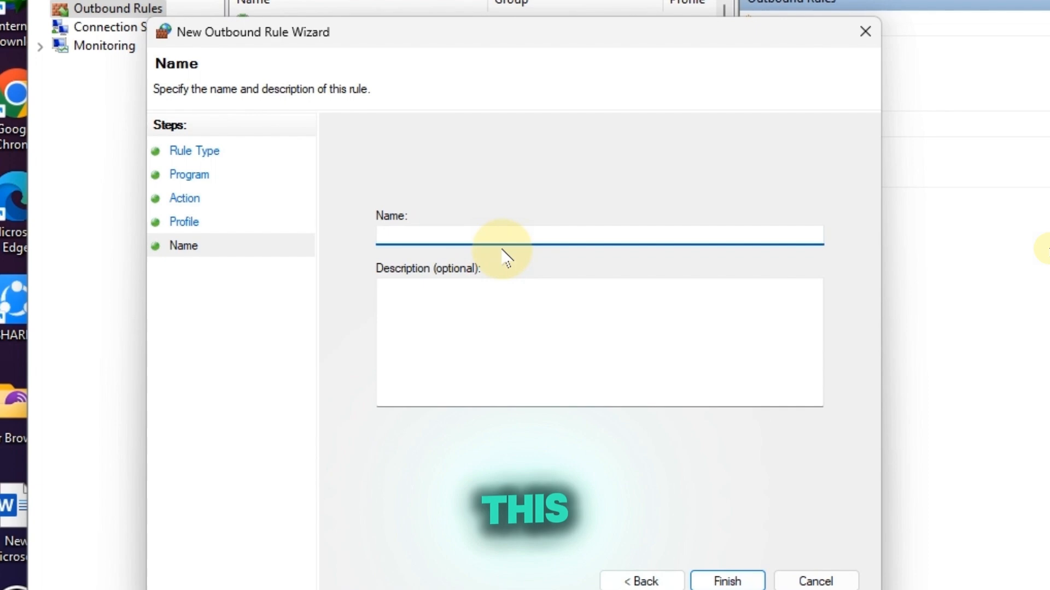
{"action": "type", "text": "Photoshop Block Notification"}
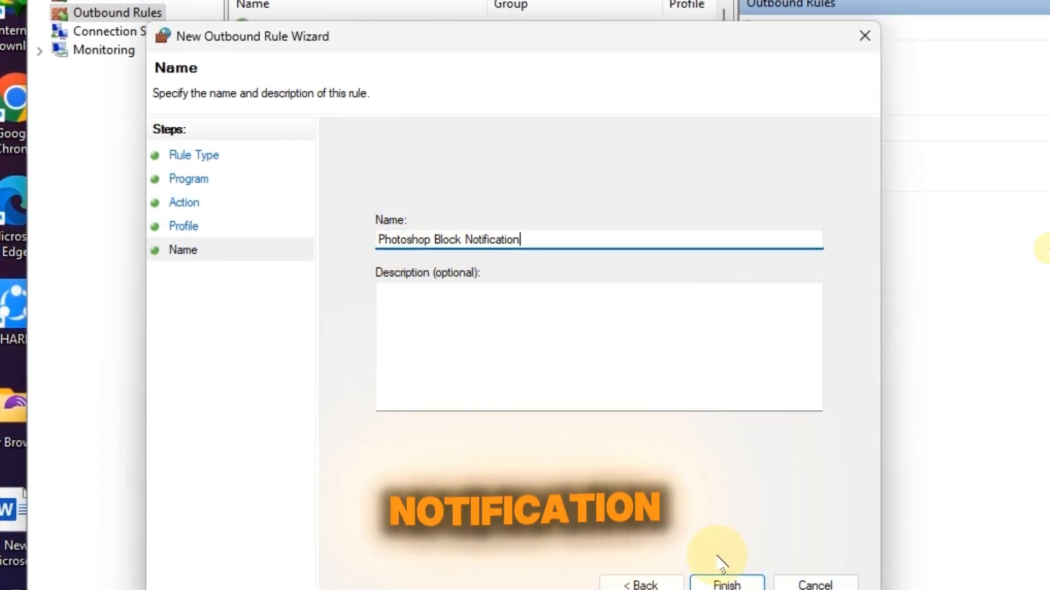
{"action": "left_click", "coordinate": [727, 584]}
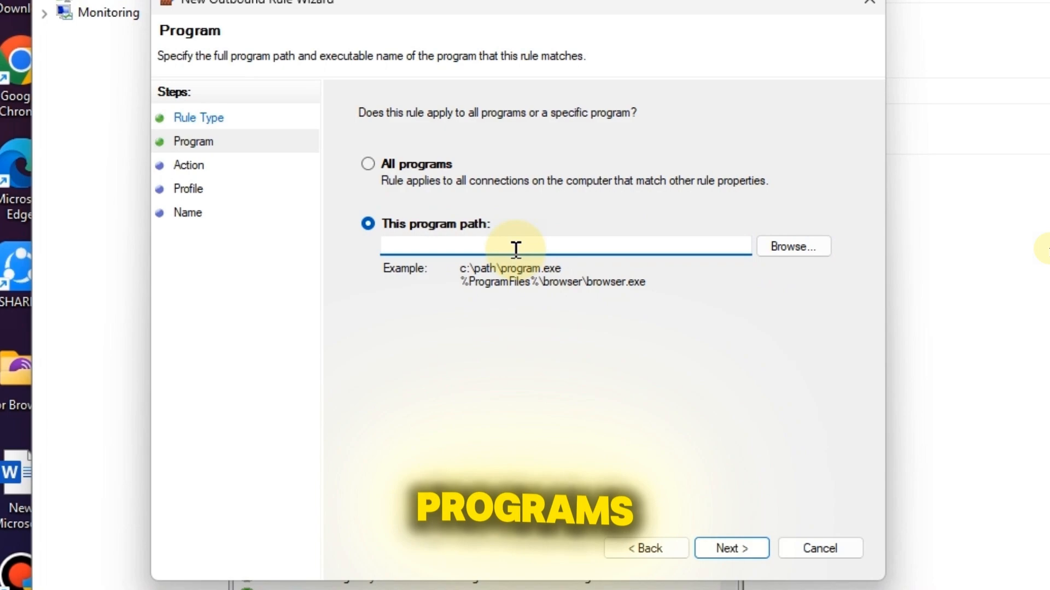
Enter %ProgramFiles%\Adobe\Adobe Photoshop 2021\Photoshop.exe as the path, then delete the Photoshop Block Notification rule.
{"action": "type", "text": "%ProgramFiles%\\Adobe\\Adobe Photoshop 2021\\Photoshop.exe"}
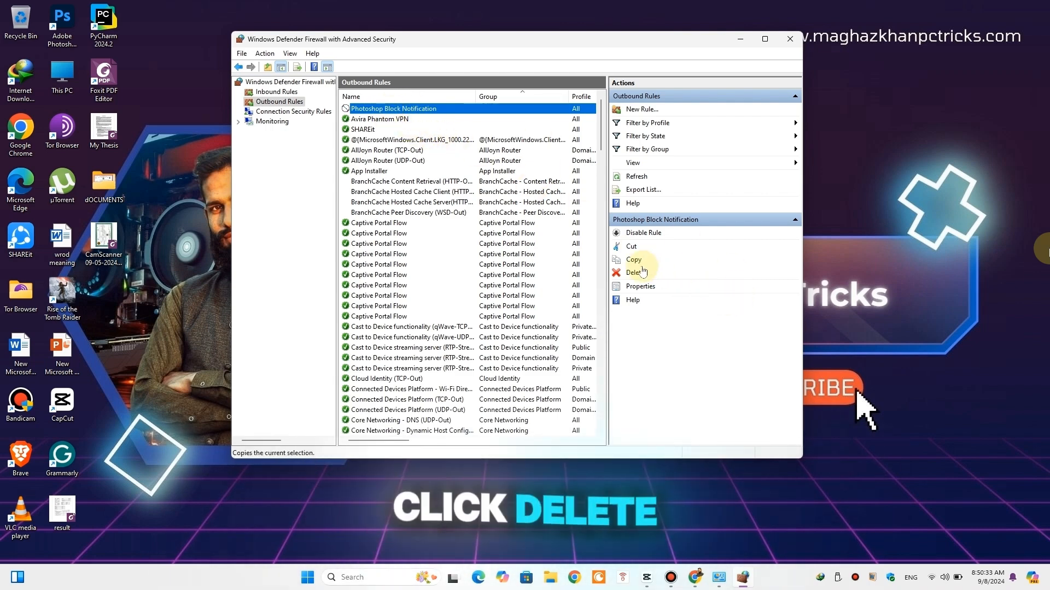
{"action": "left_click", "coordinate": [634, 272]}
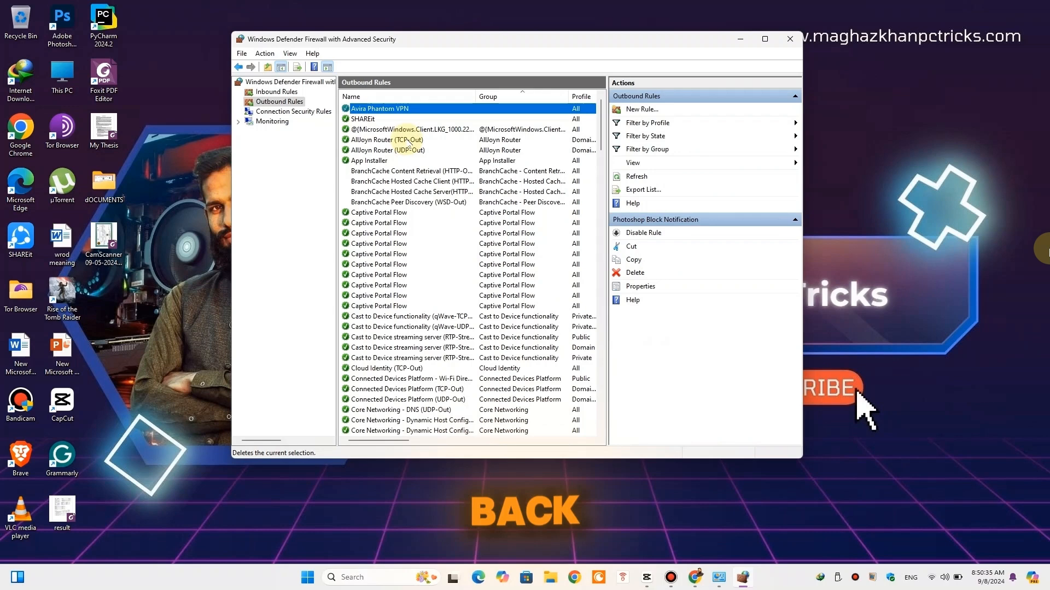